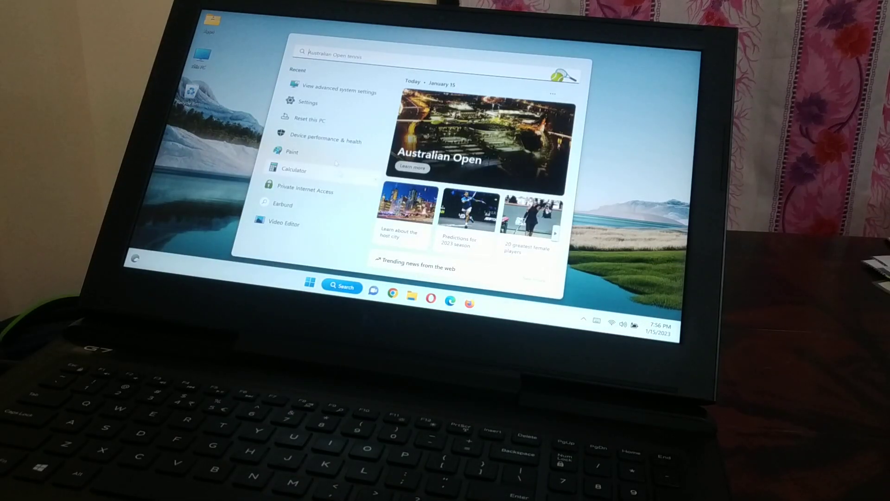
Search 'settings' from the Start menu and open the Settings app
type("settings")
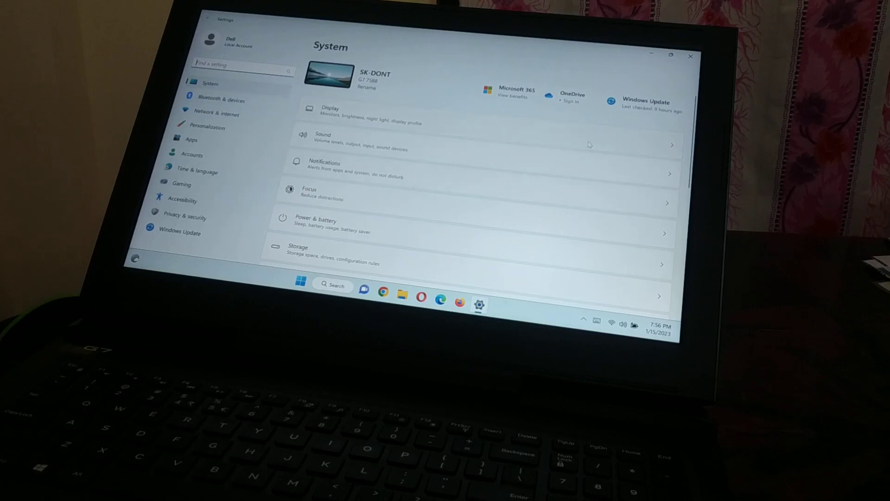
Scroll down the System page and open the Recovery options
scroll("down", 3)
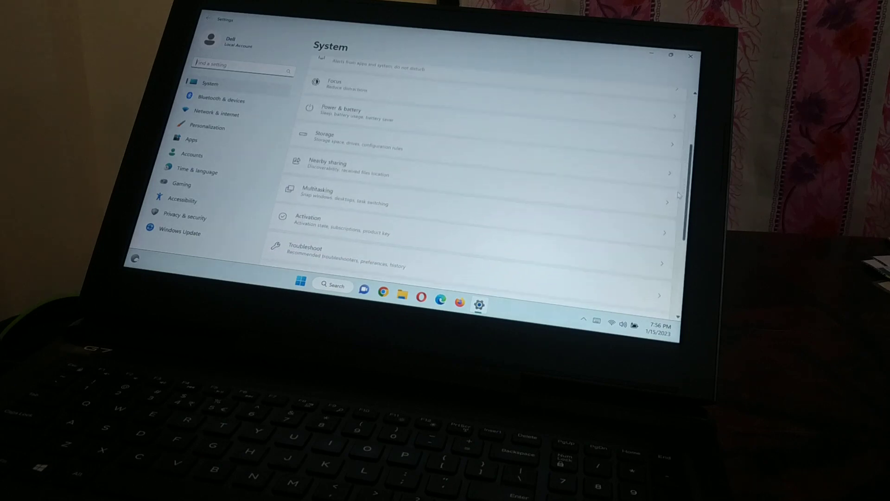
scroll("down", 3)
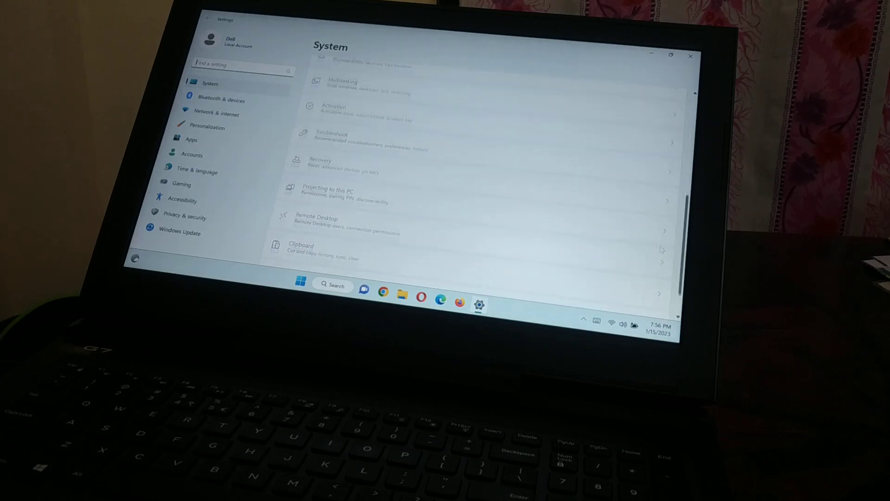
scroll("down", 3)
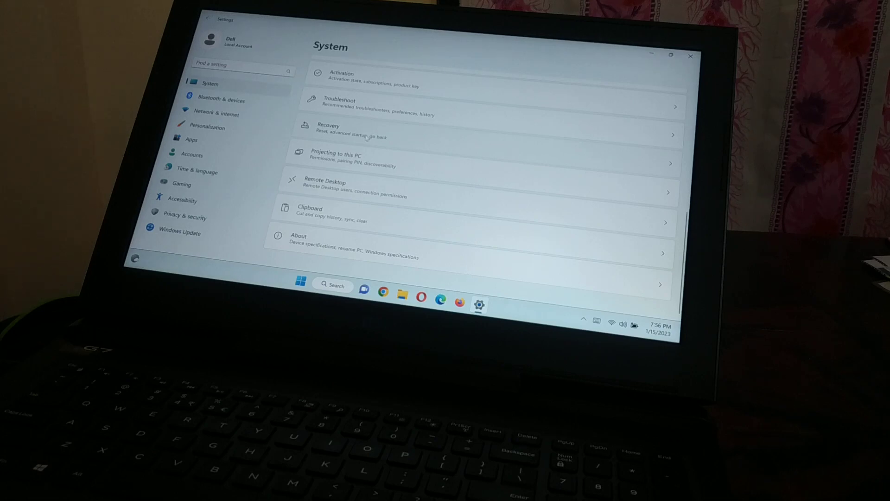
left_click(397, 131)
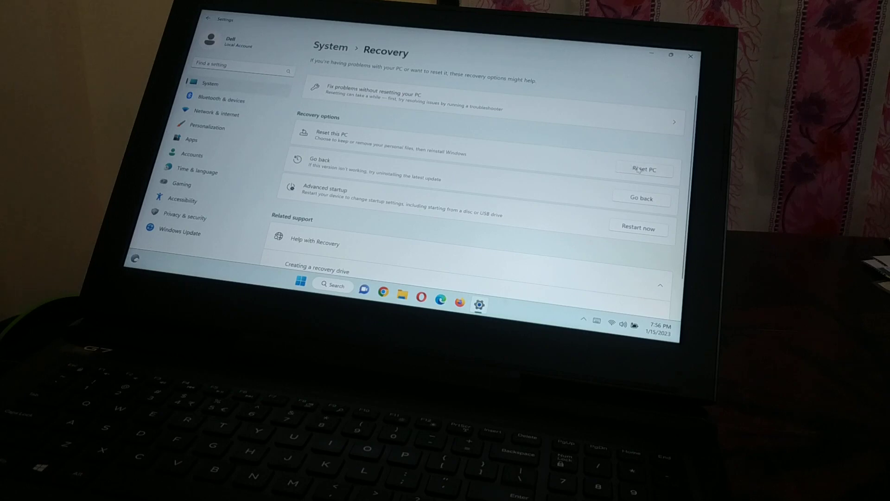
Launch the Reset this PC wizard from the Recovery page
left_click(643, 169)
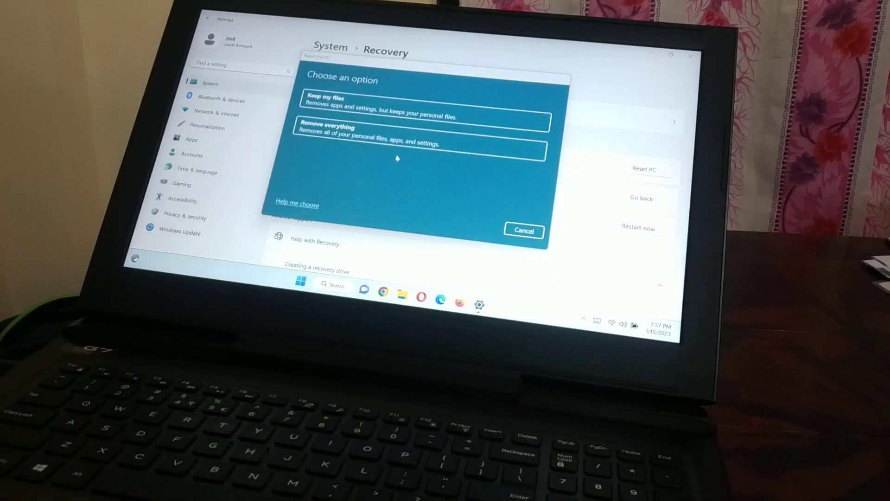
mouse_move(369, 181)
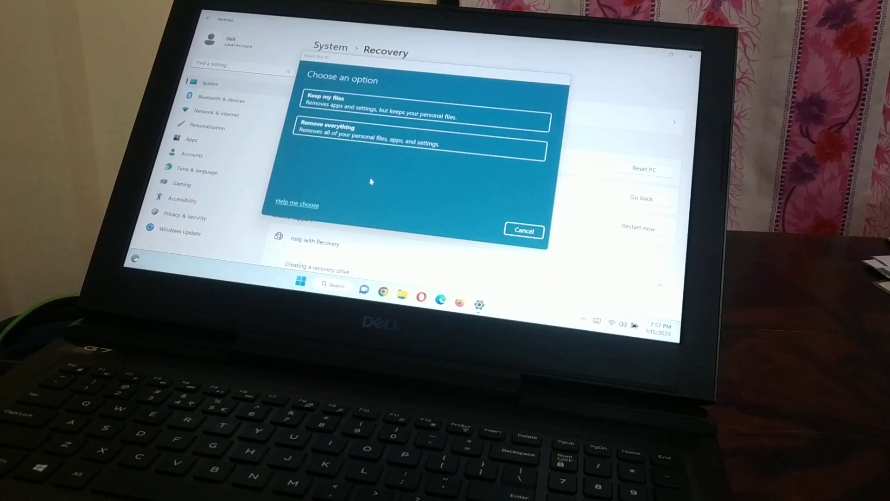
mouse_move(341, 105)
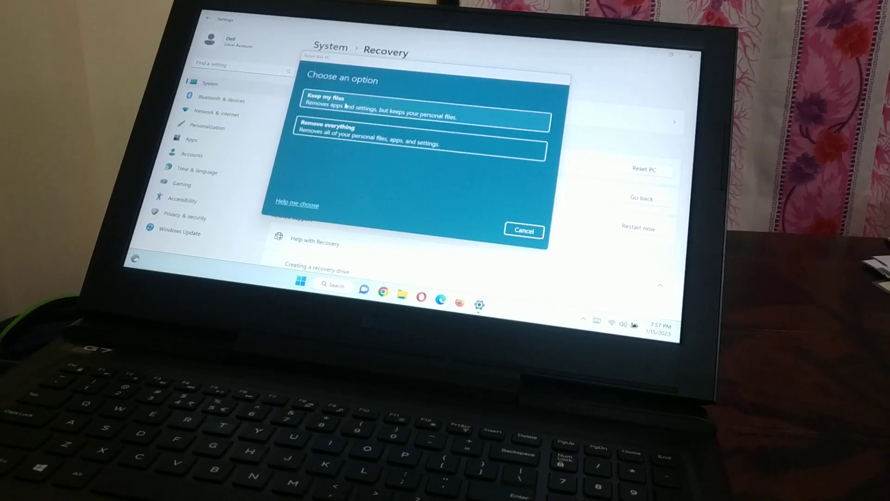
Choose Keep my files to view Cloud download and Local reinstall, then cancel the reset
left_click(417, 106)
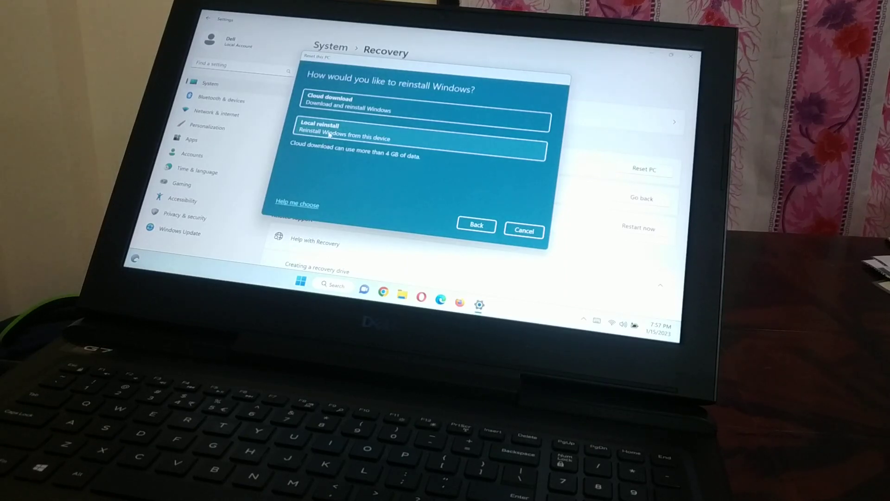
mouse_move(523, 231)
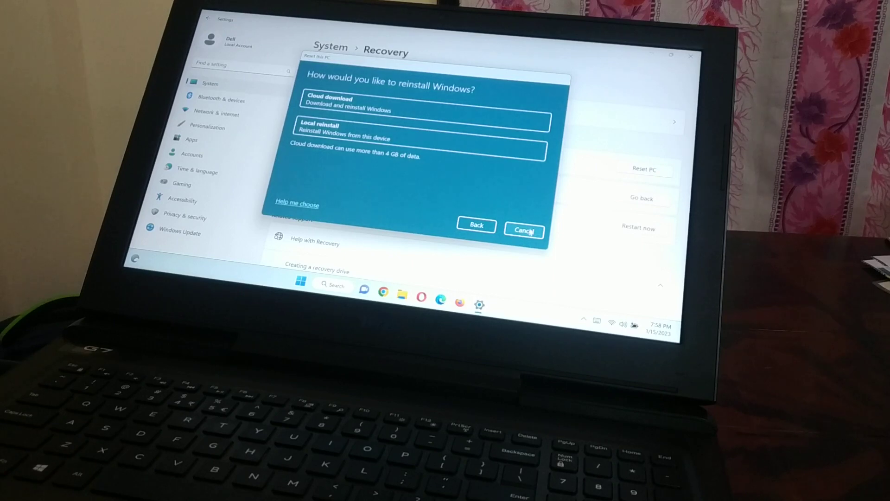
left_click(523, 230)
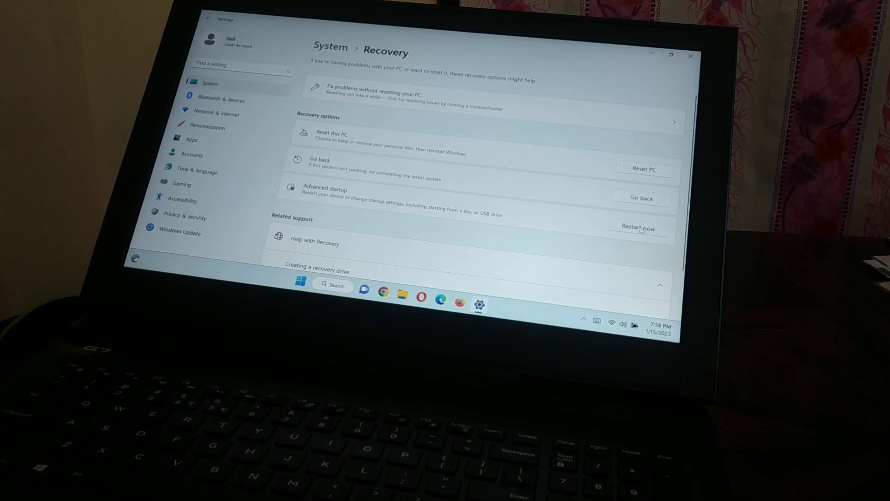
Restart the PC into Advanced startup and confirm the restart
left_click(638, 228)
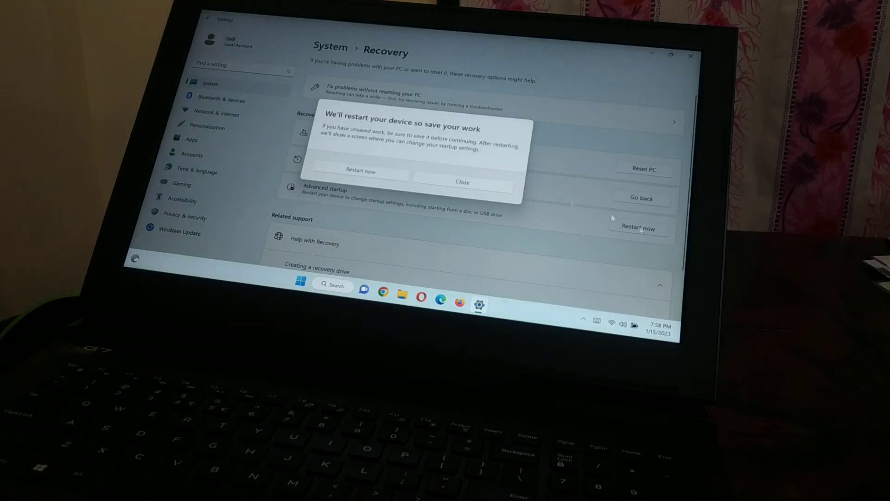
left_click(360, 171)
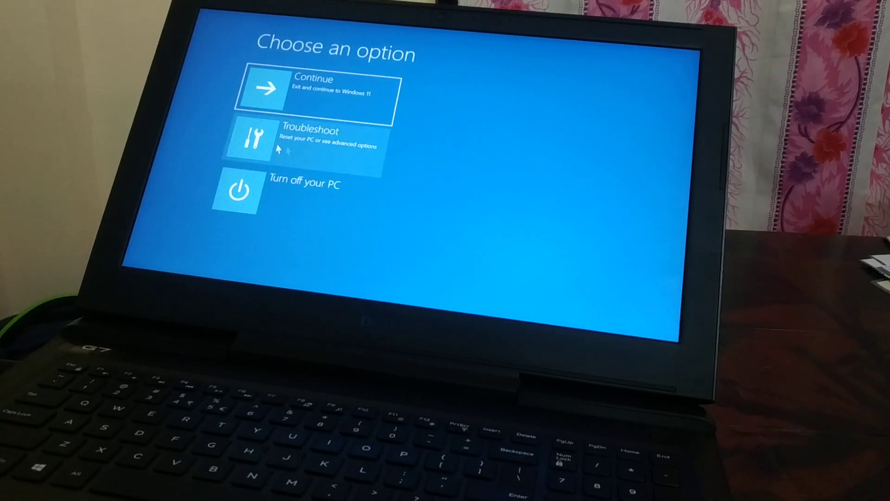
Go through Troubleshoot to Reset this PC and choose to keep personal files
left_click(312, 139)
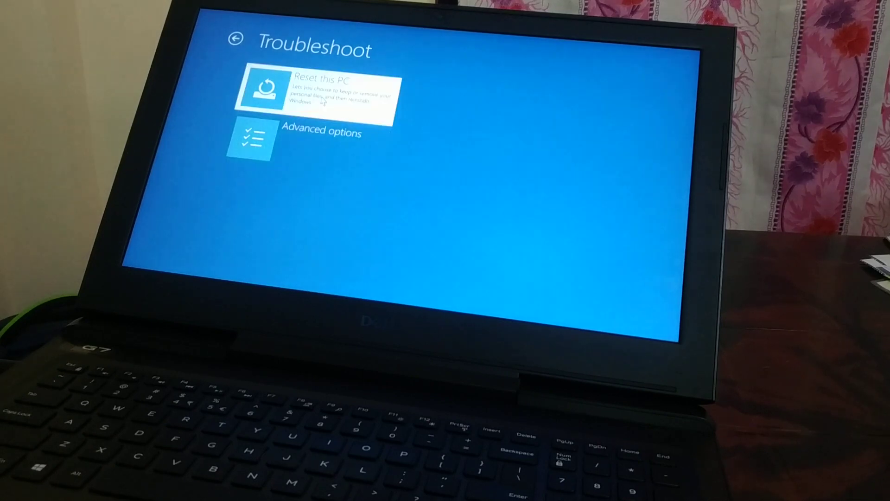
left_click(314, 91)
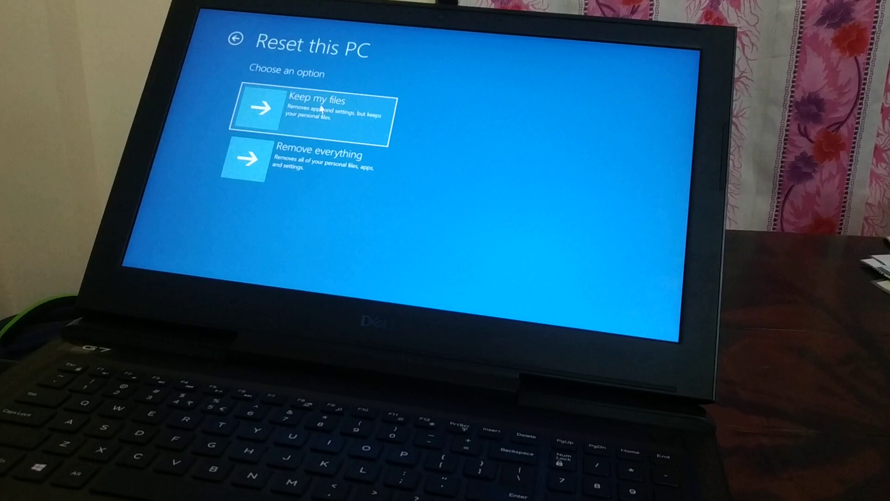
left_click(311, 111)
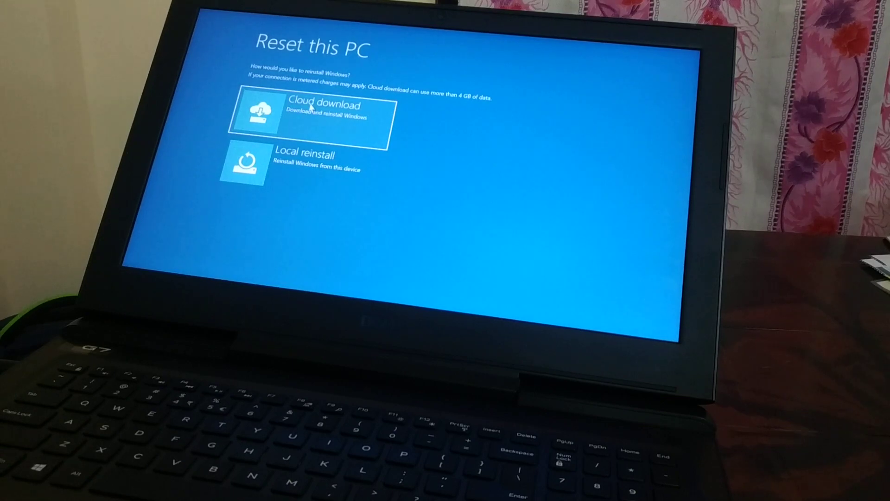
mouse_move(294, 225)
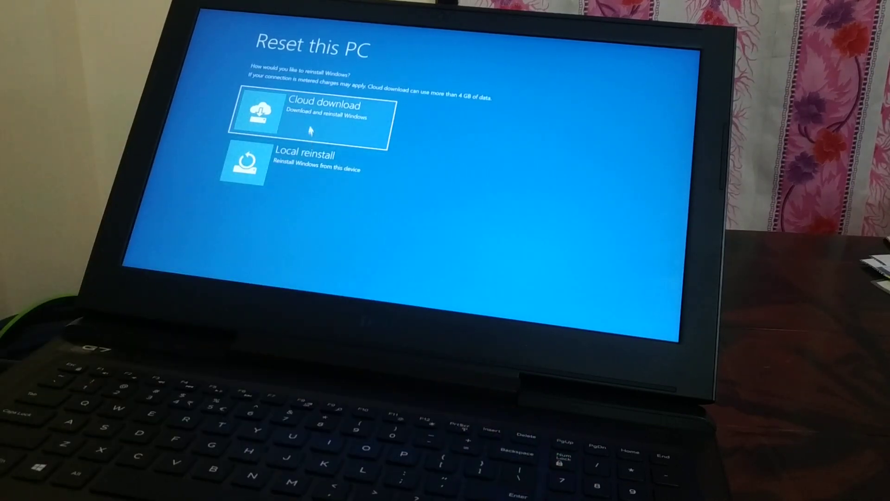
mouse_move(290, 206)
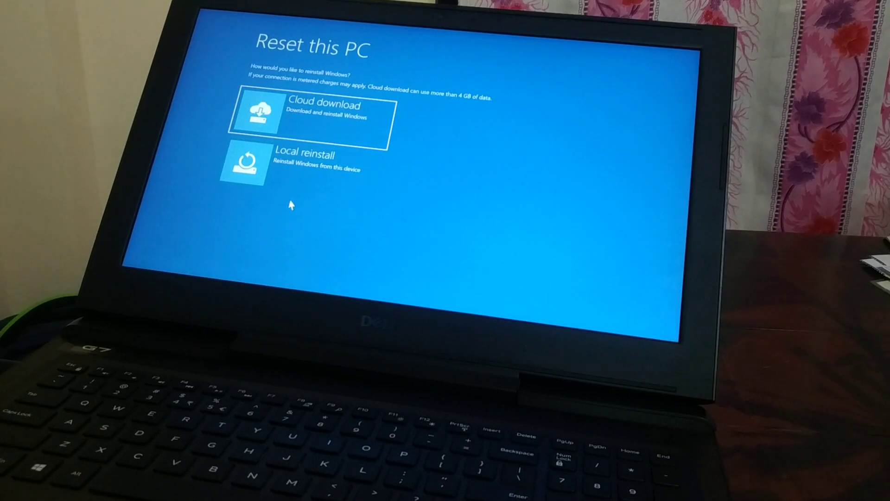